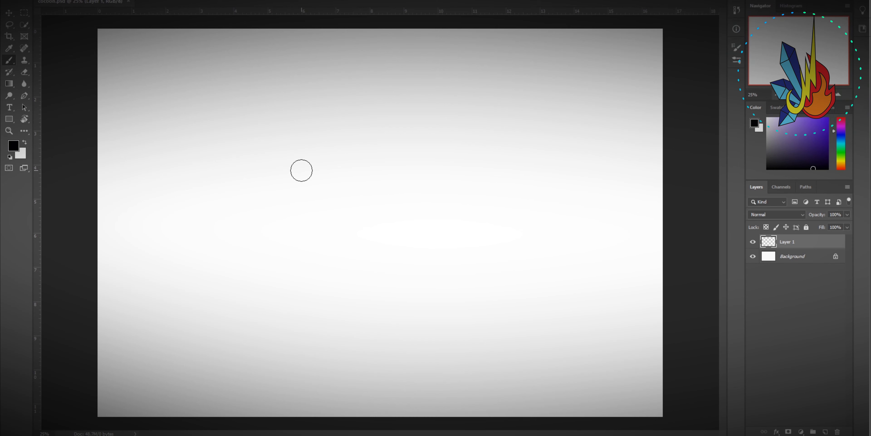
# - Paint a solid black, diagonally leaning cocoon silhouette with jagged flame-like lower edges
pyautogui.moveTo(301, 170); pyautogui.dragTo(346, 351)
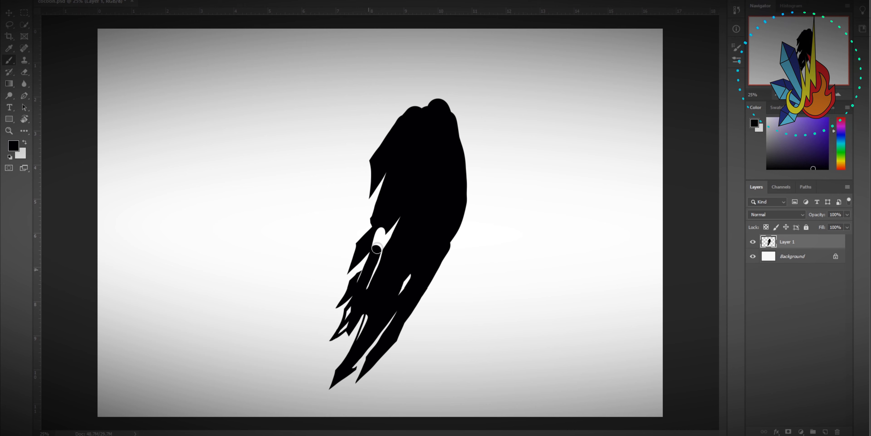
# - Draw a chain of white diamond-patterned beads with curved black outline strokes along the right edge
pyautogui.moveTo(376, 248); pyautogui.dragTo(440, 105)
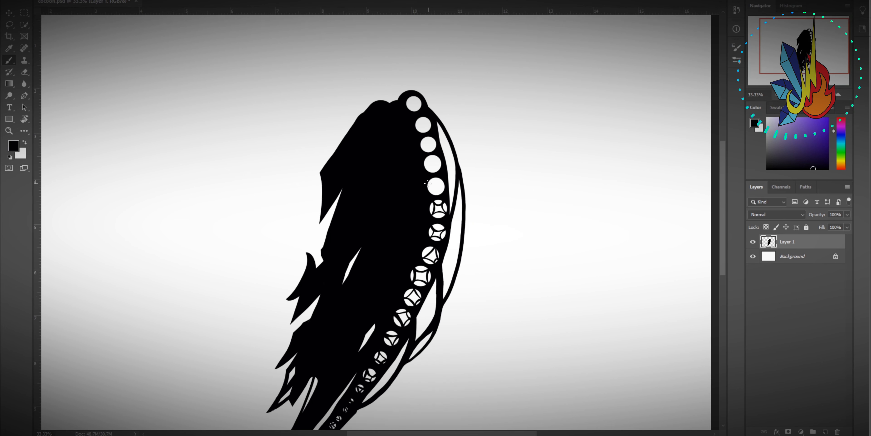
pyautogui.scroll(-3)
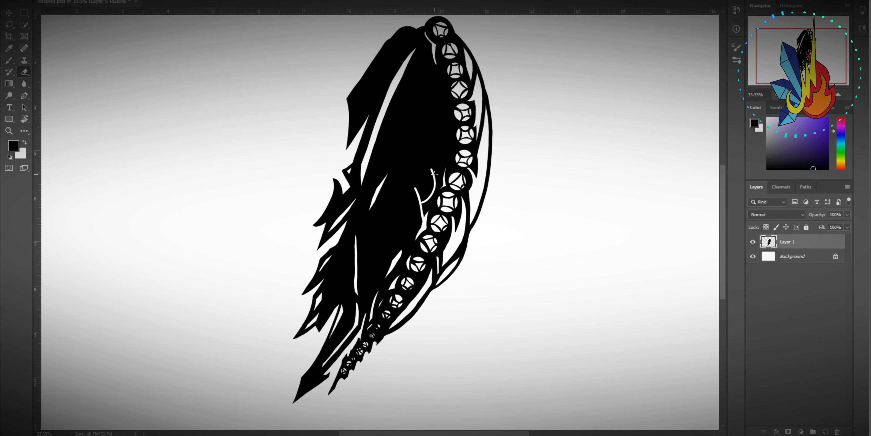
# - Carve white flame shapes, wavy lines and dotted trails into the black cocoon body
pyautogui.scroll(-3)
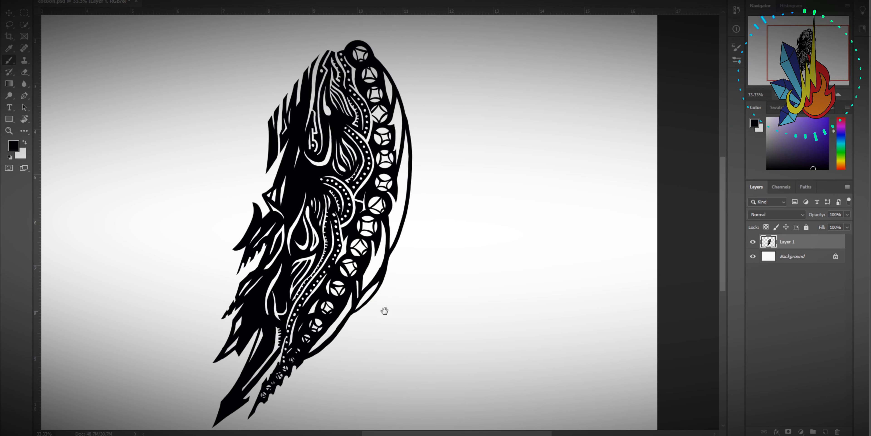
pyautogui.moveTo(384, 309); pyautogui.dragTo(438, 297)
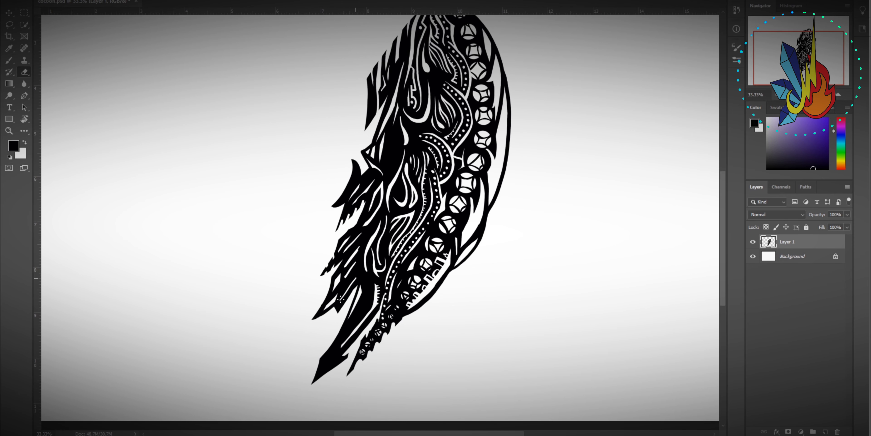
# - Crown the cocoon's top with a striped cone and a small branching twig
pyautogui.scroll(-3)
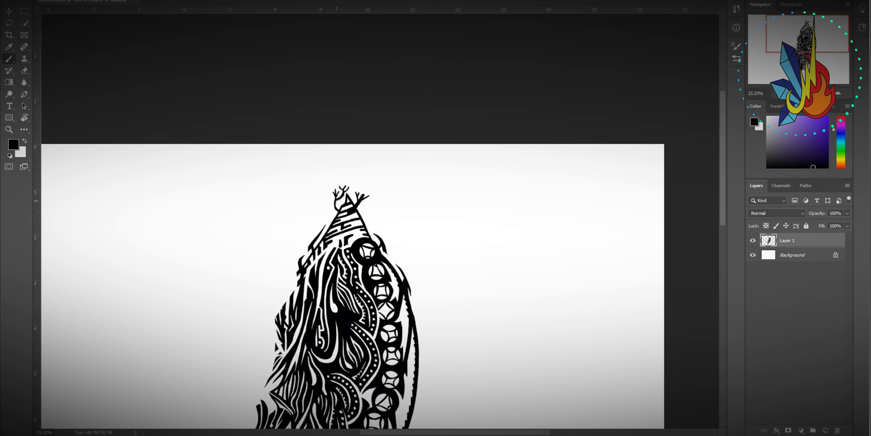
# - Add Layer 2 and thin twig-like strokes on the cocoon's upper left edge, then review
pyautogui.scroll(-3)
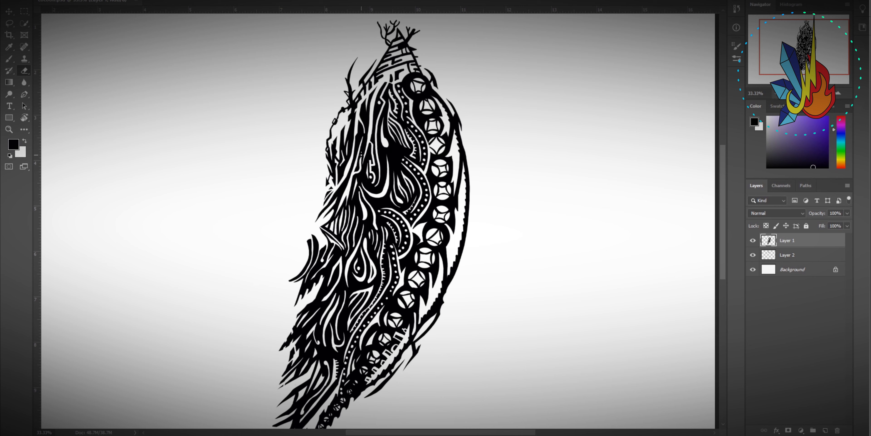
pyautogui.scroll(-3)
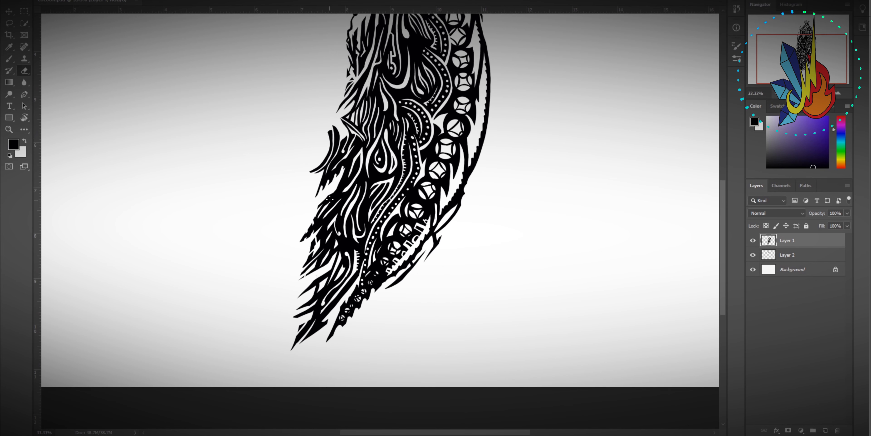